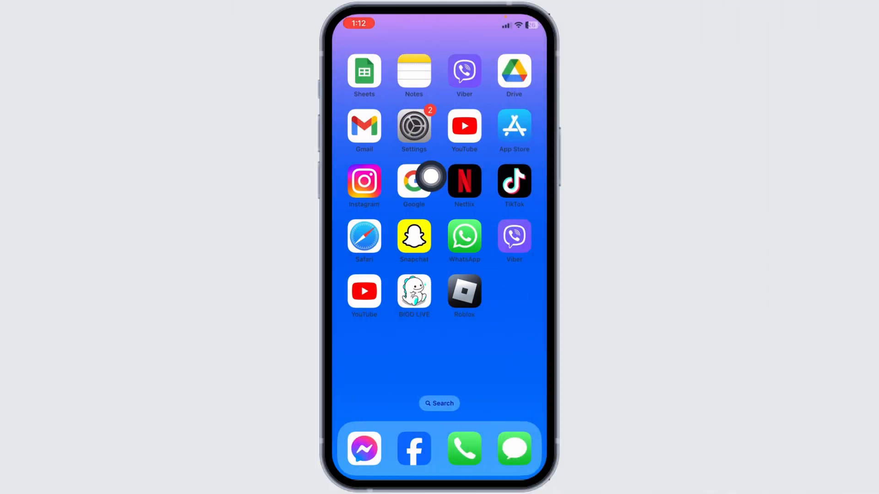
Go to General > iPhone Storage in Settings and scroll down to the Roblox entry
left_click(414, 129)
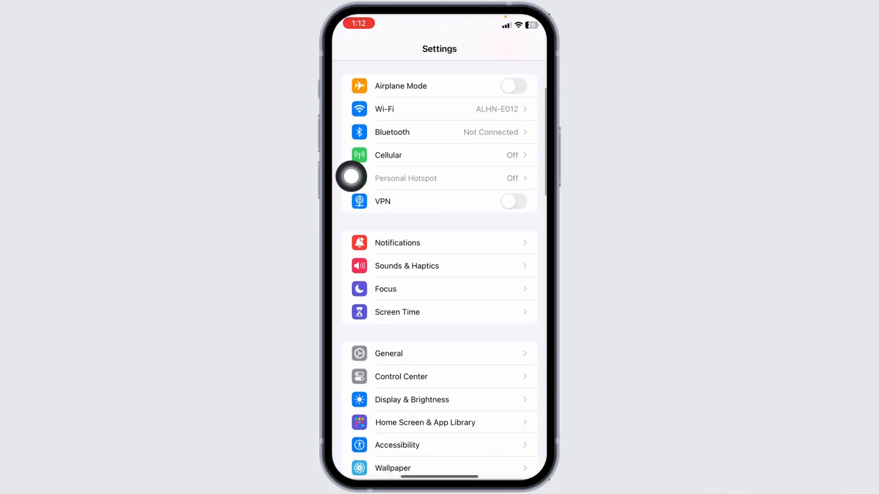
left_click(387, 353)
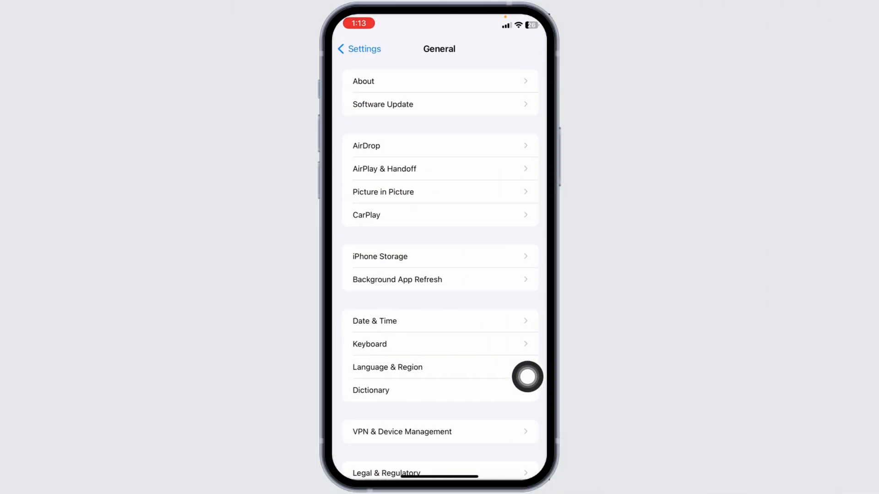
left_click(380, 257)
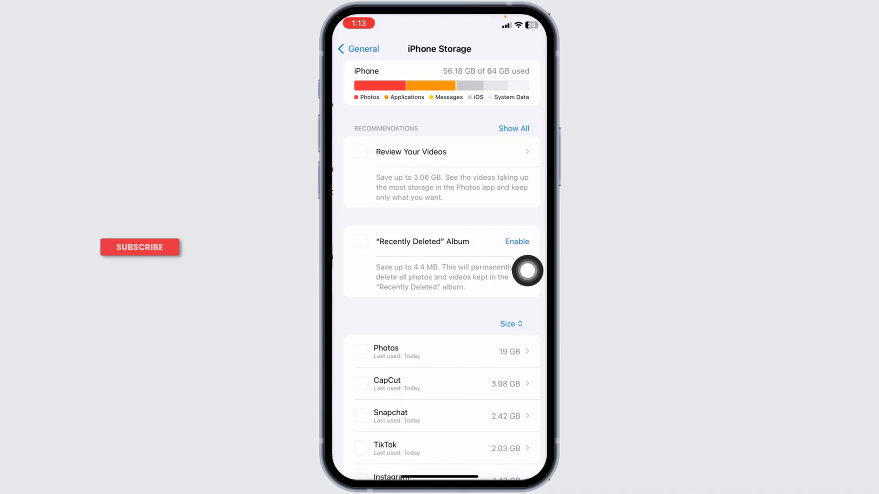
scroll("down", 3)
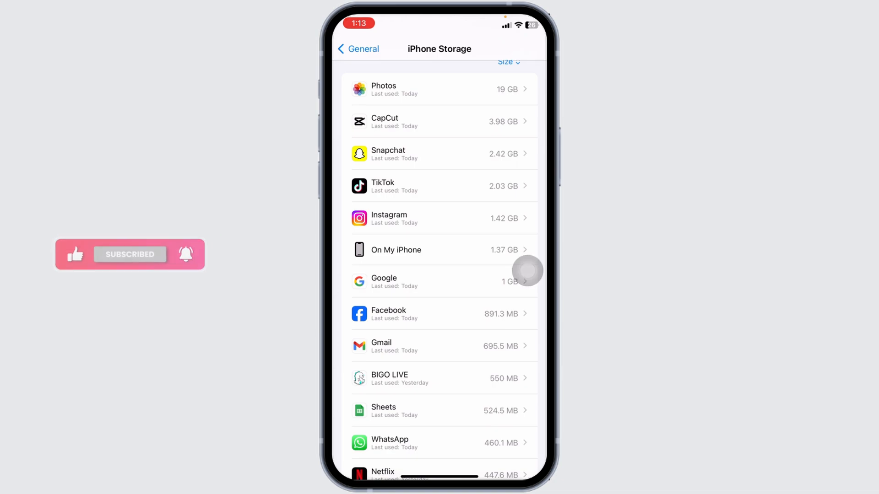
scroll("down", 3)
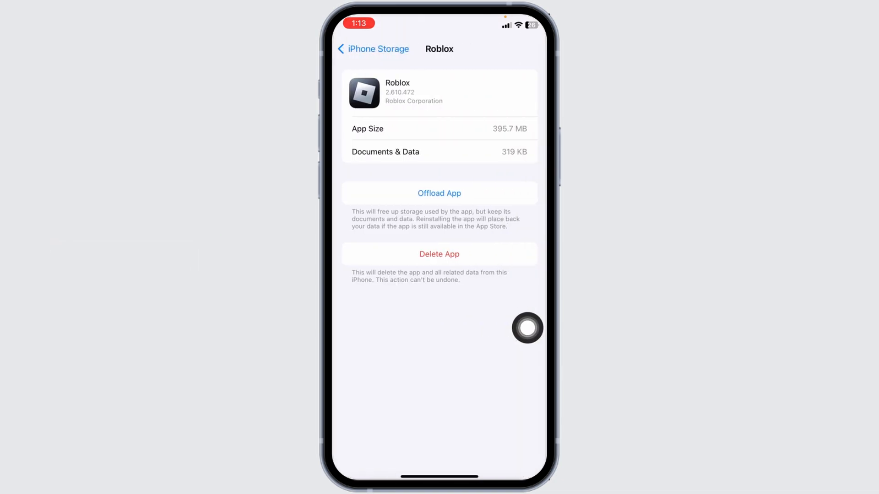
Offload the Roblox app, confirm the offload, then reinstall it
left_click(439, 193)
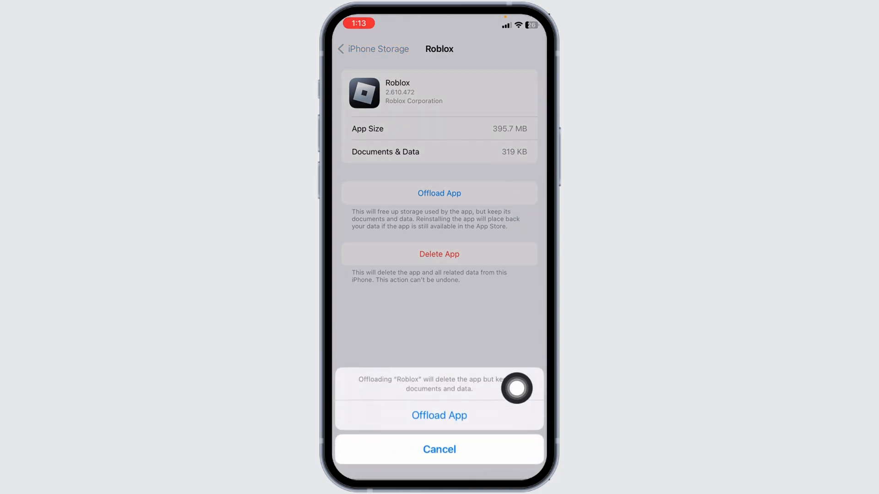
left_click(439, 414)
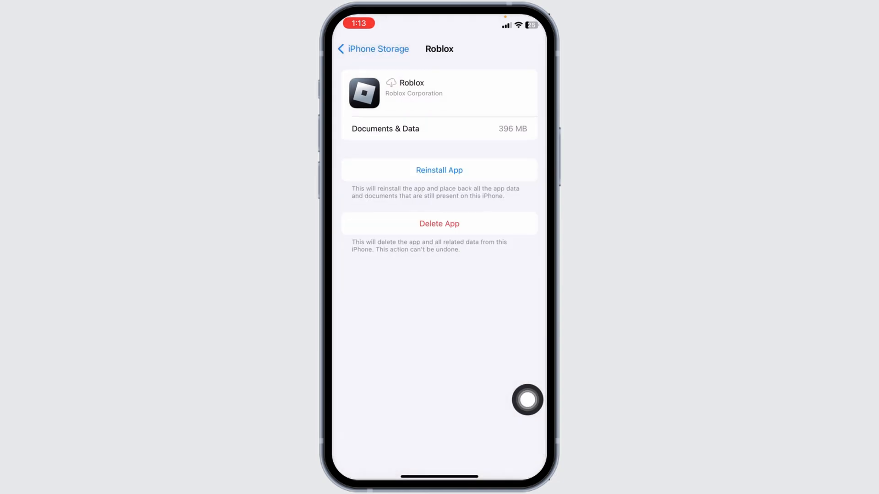
mouse_move(526, 208)
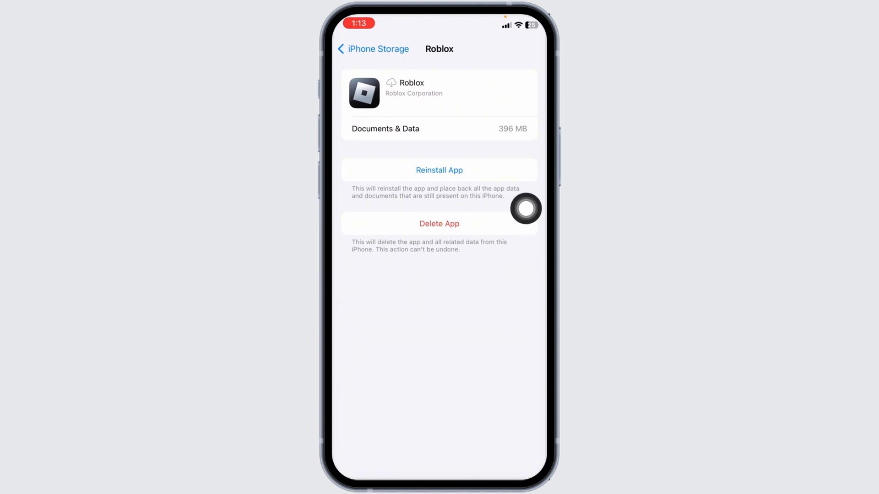
left_click(439, 170)
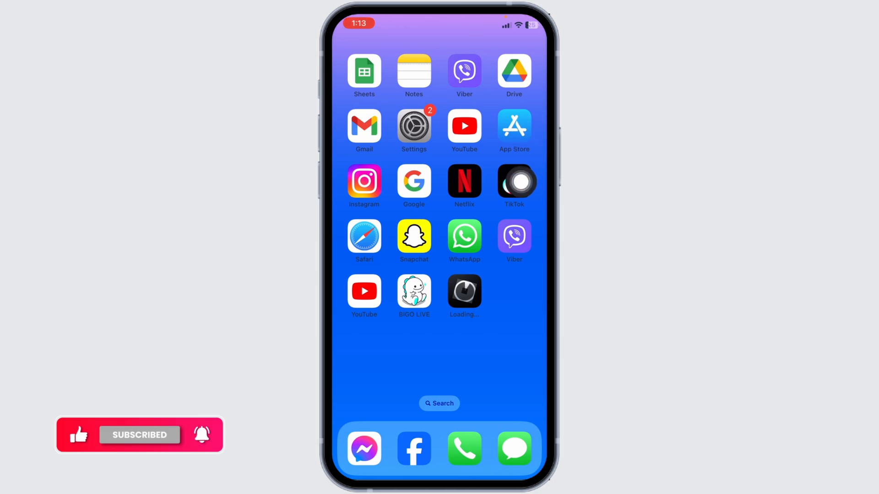
Search the App Store for 'roblox' to bring up its listing
left_click(513, 125)
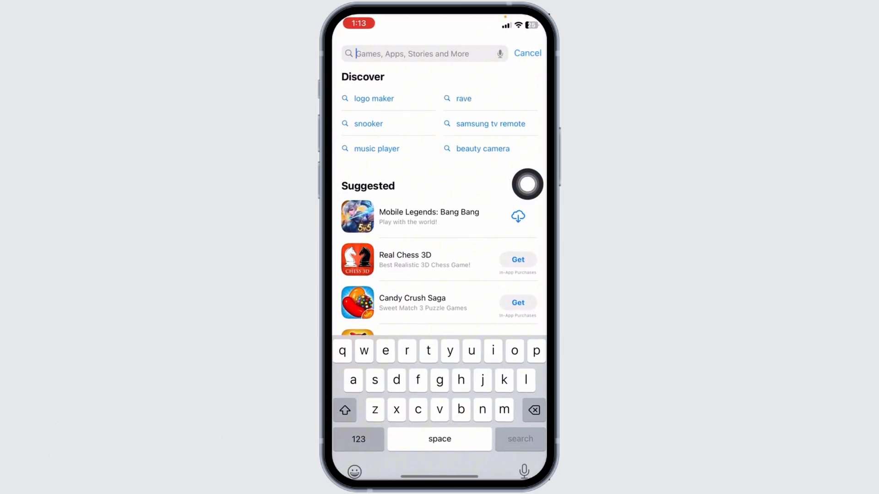
type("roblox")
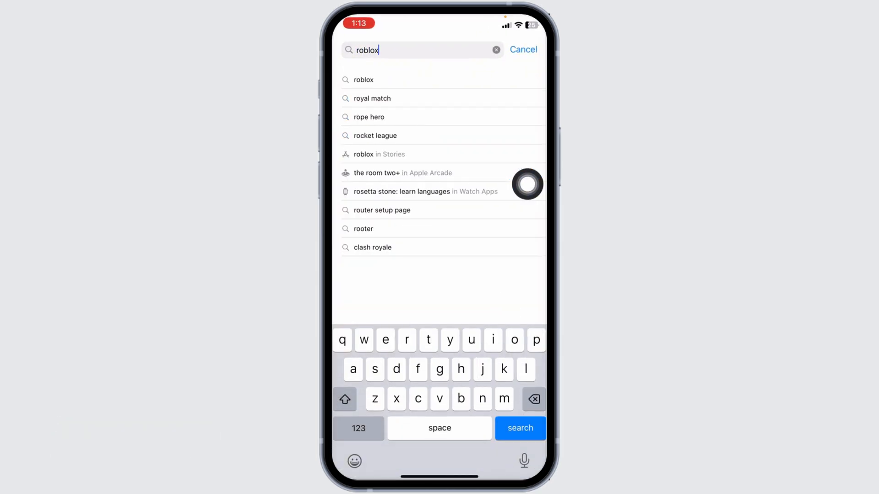
left_click(519, 429)
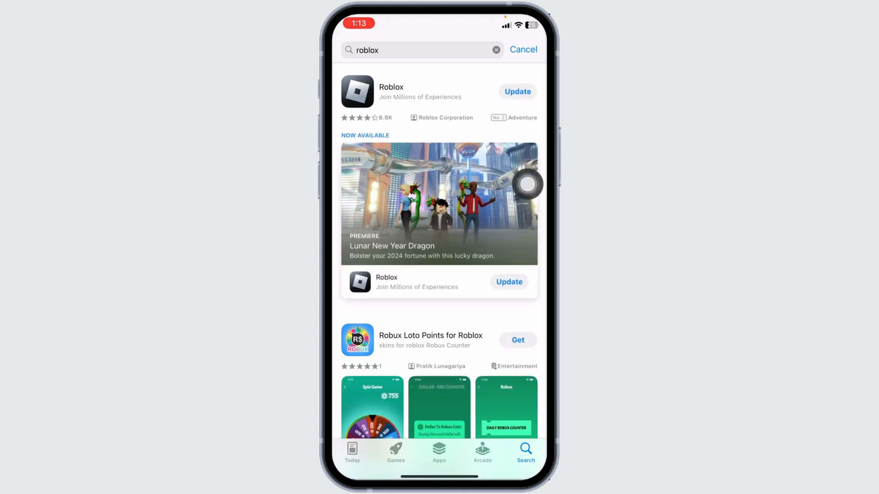
mouse_move(526, 155)
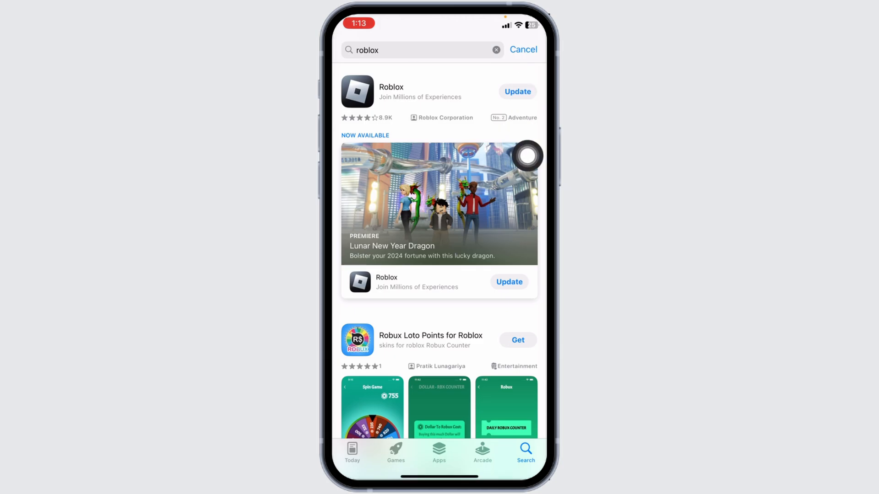